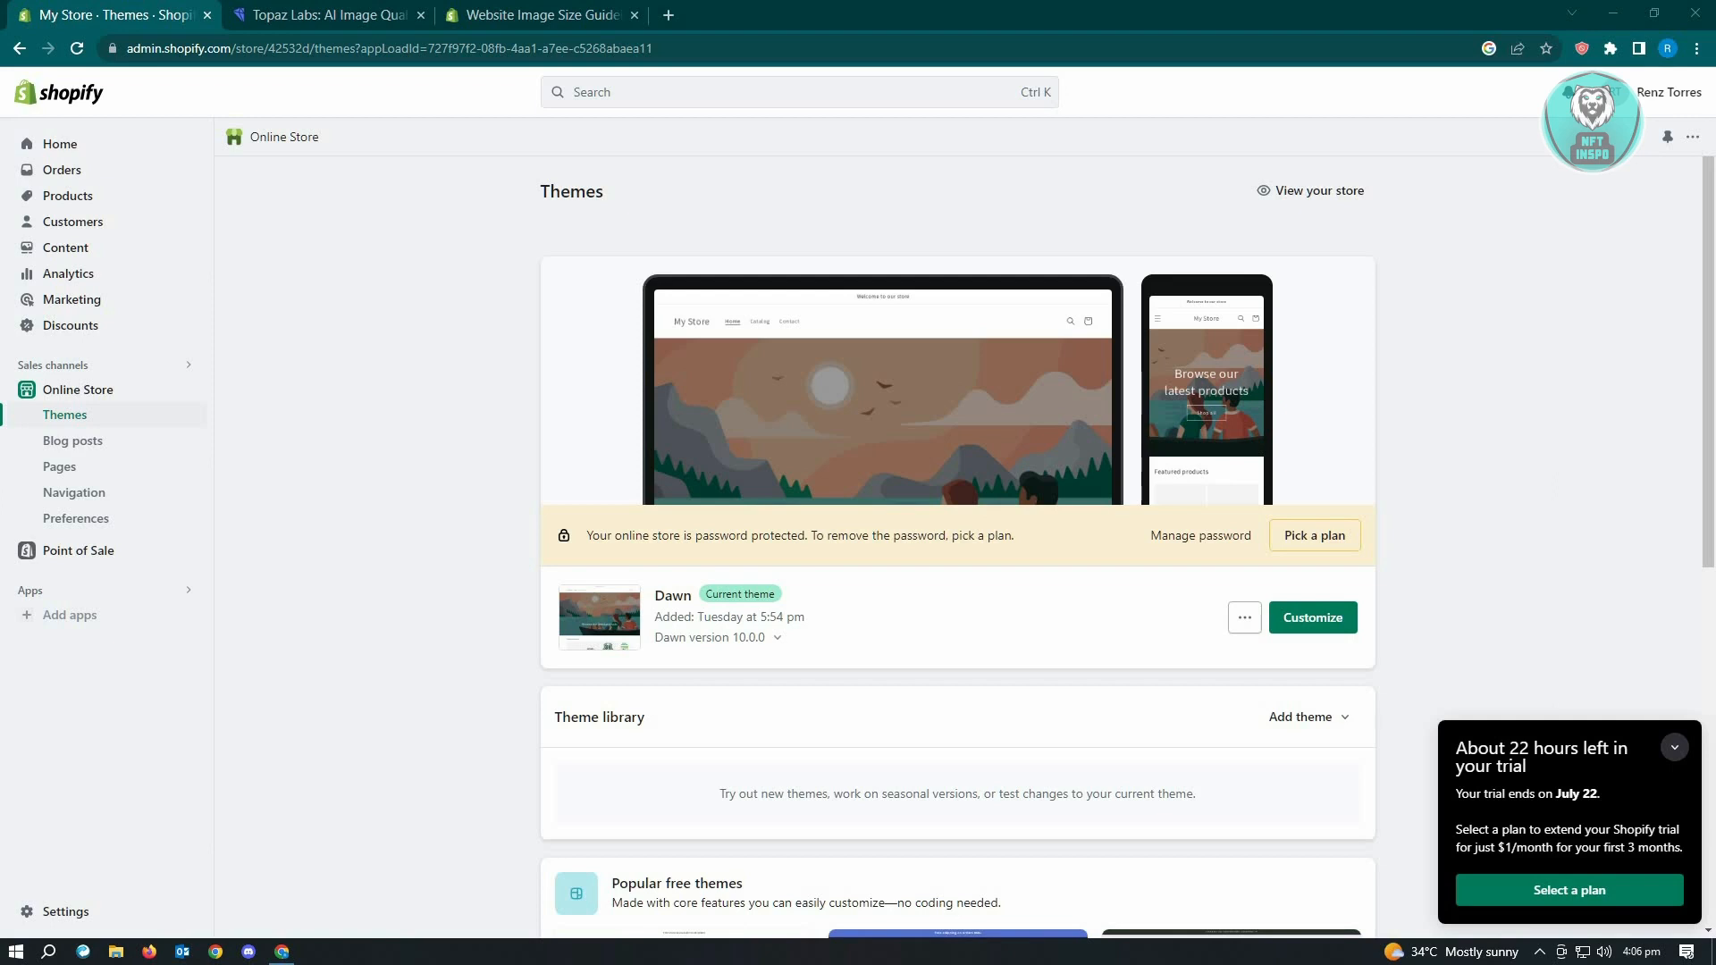
Step: Switch to Shopify's Website Image Size Guide to review mobile and desktop banner sizes
left_click(536, 15)
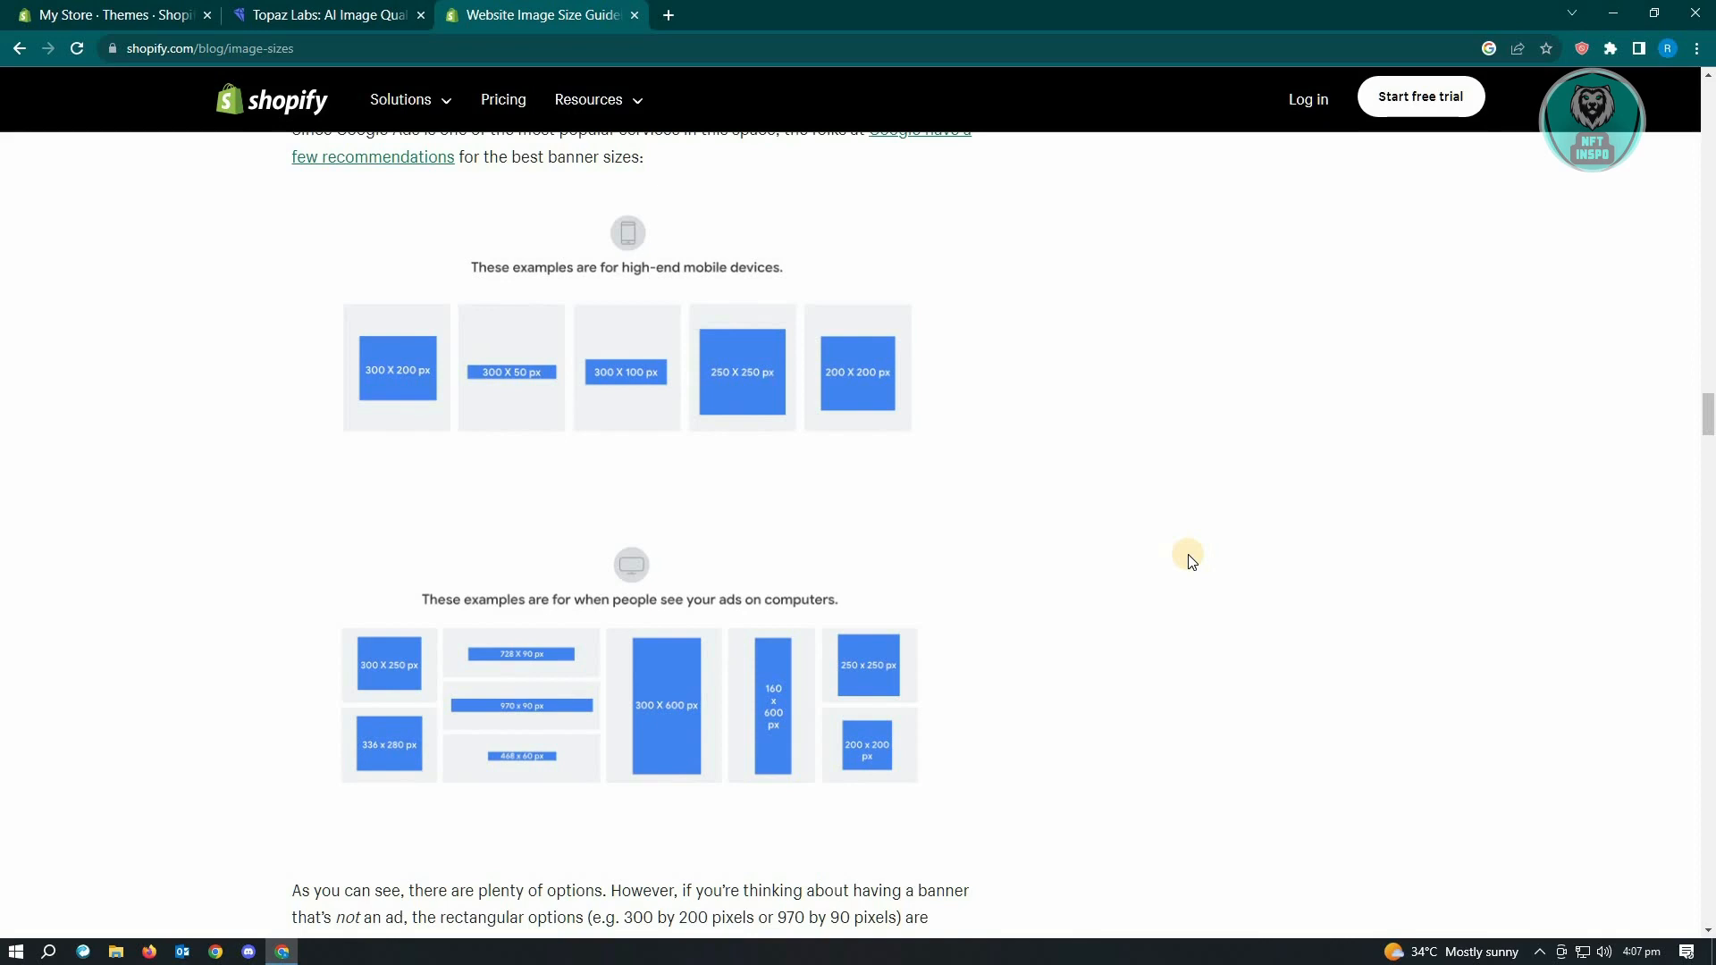
Step: Slide across Topaz Labs' tiger face and whiskers comparison, then go back to Shopify Themes
left_click(326, 14)
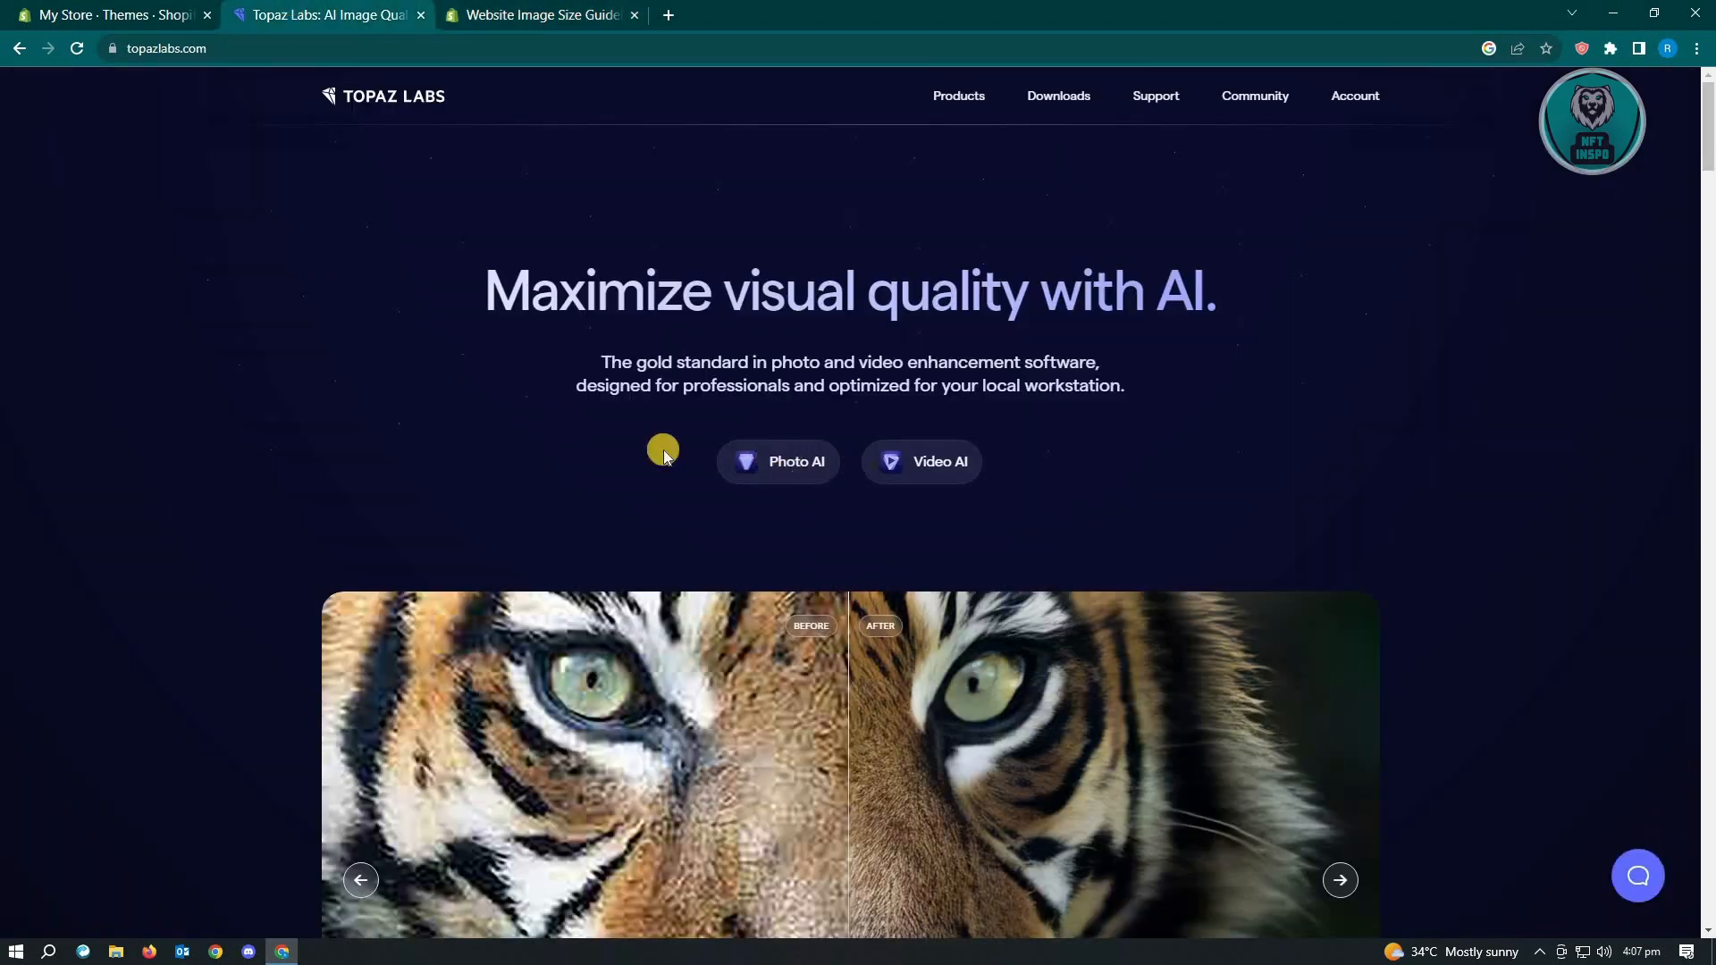
mouse_move(300, 476)
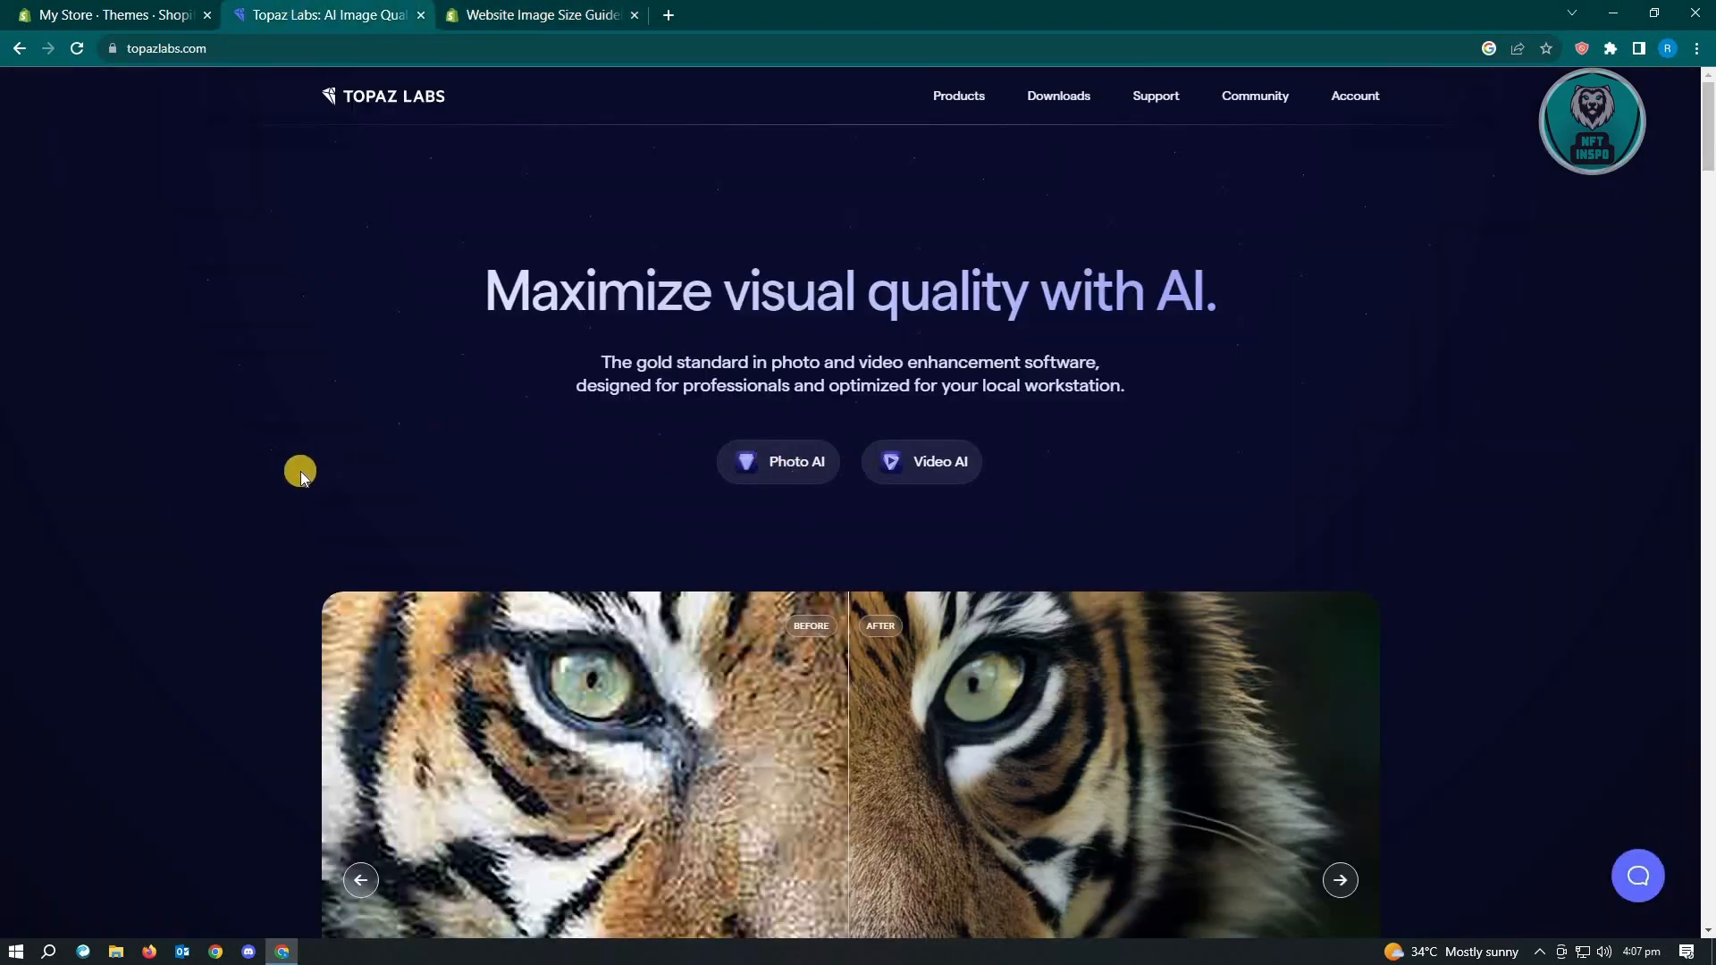
scroll("down", 3)
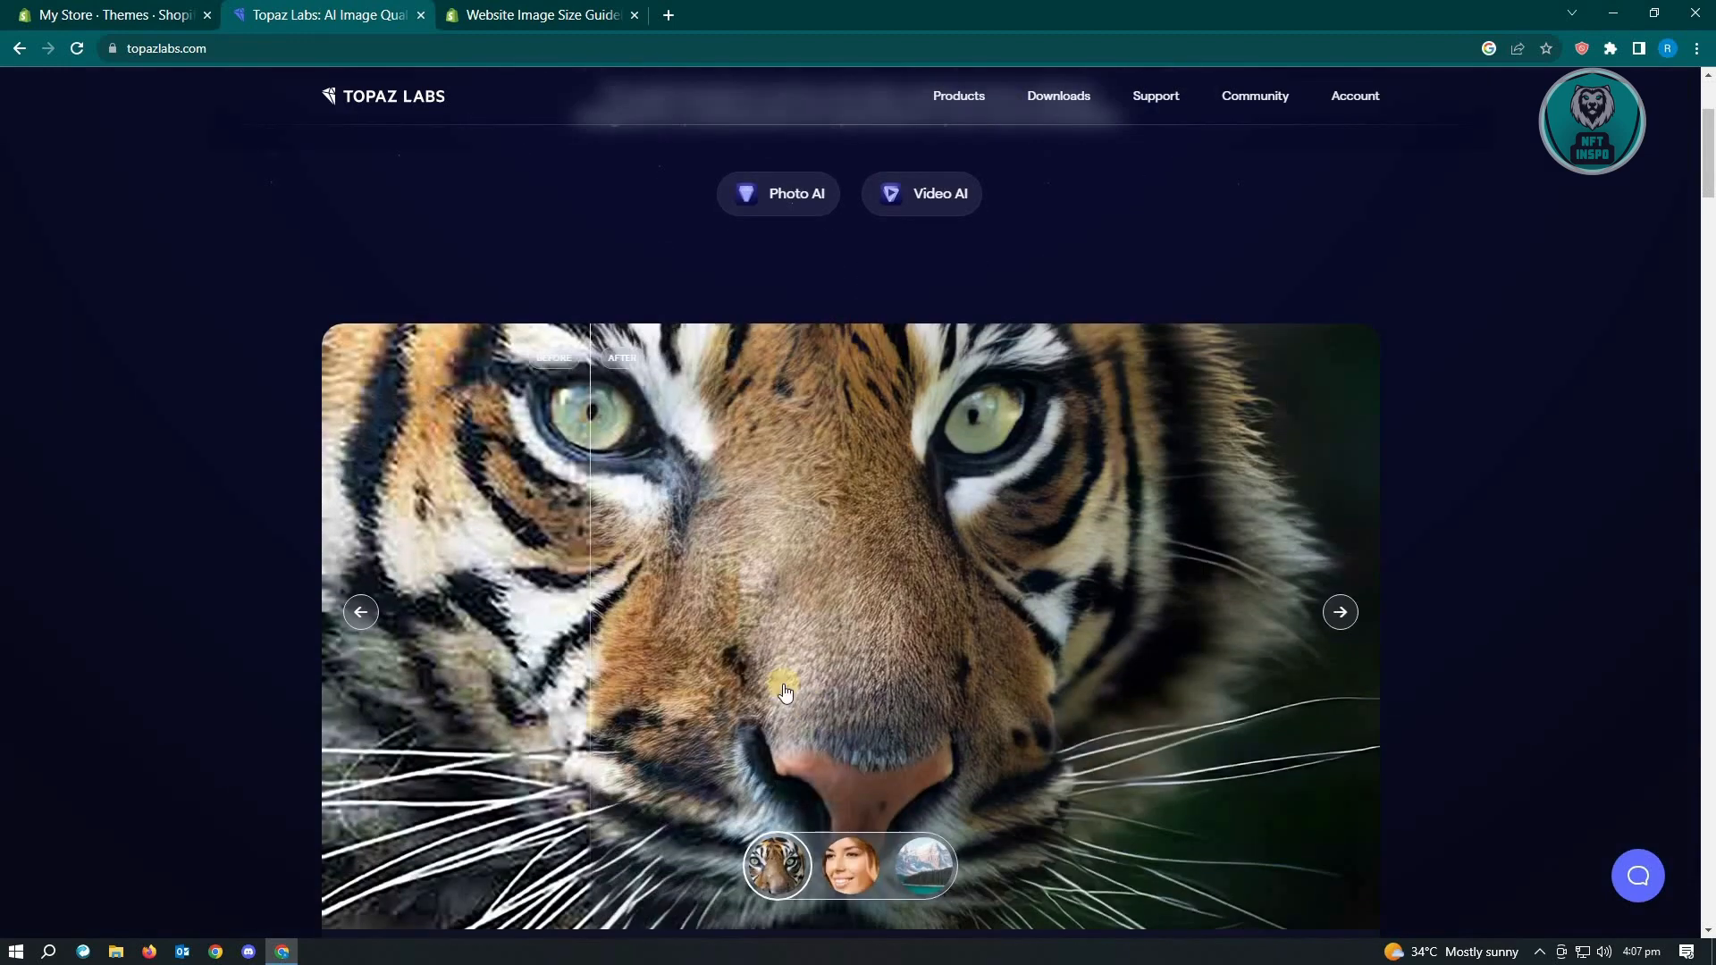
left_click_drag(784, 692, 780, 643)
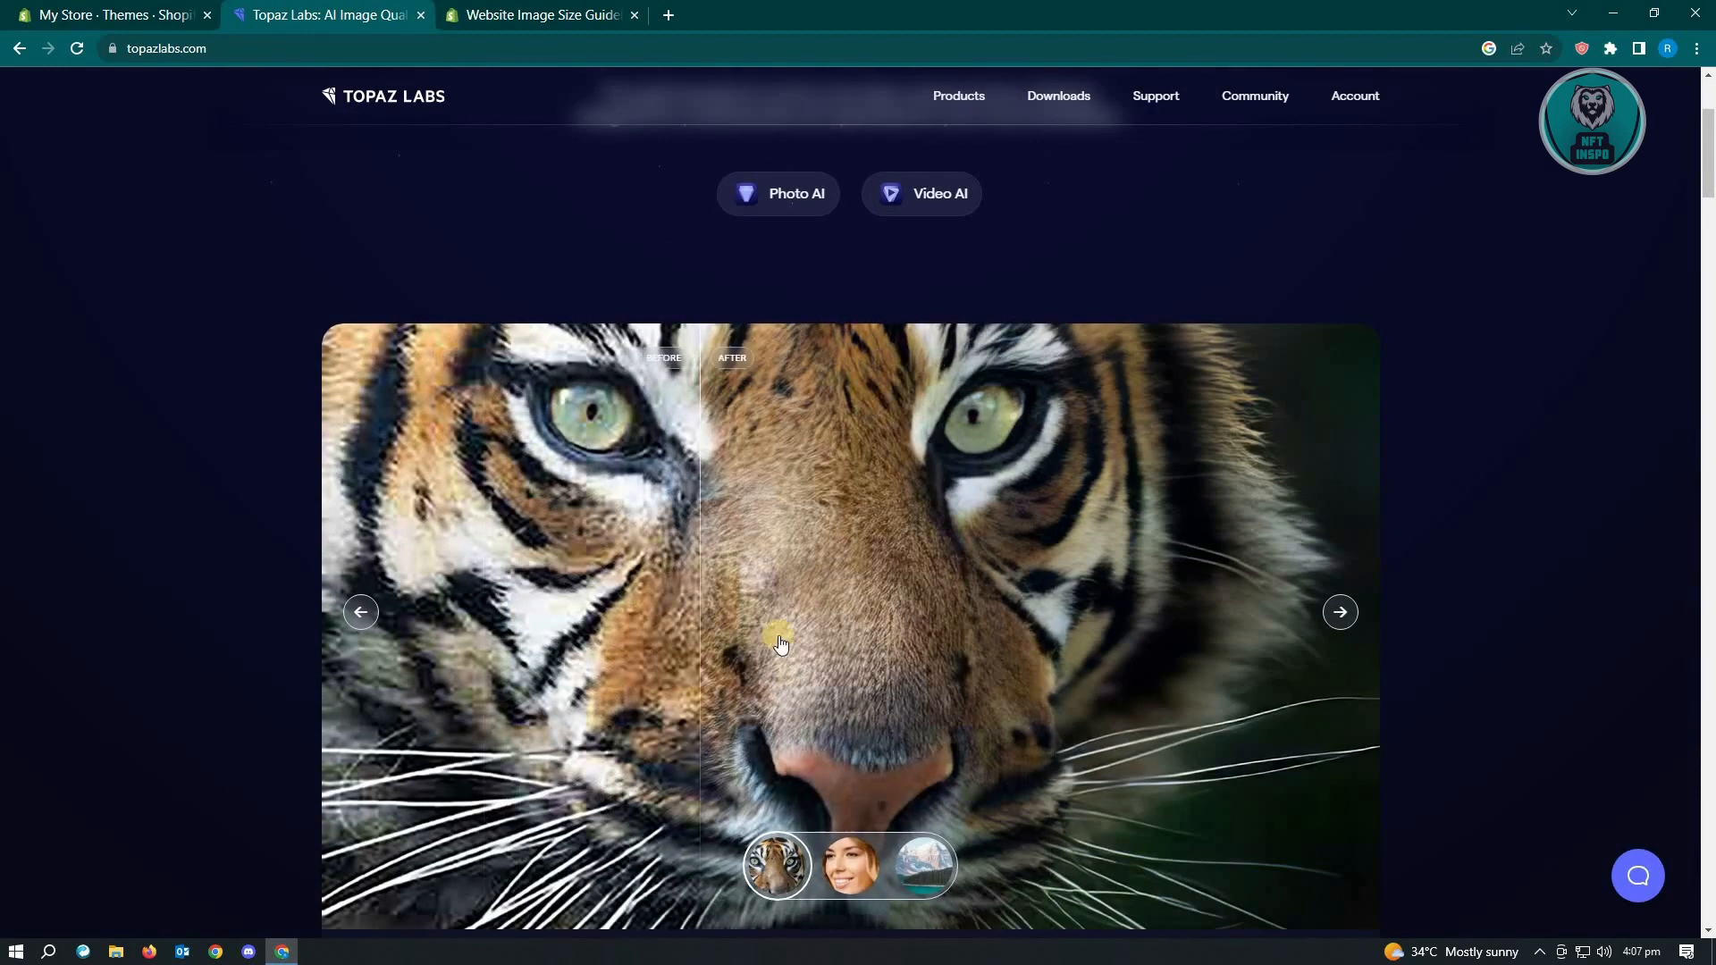
left_click_drag(780, 644, 837, 634)
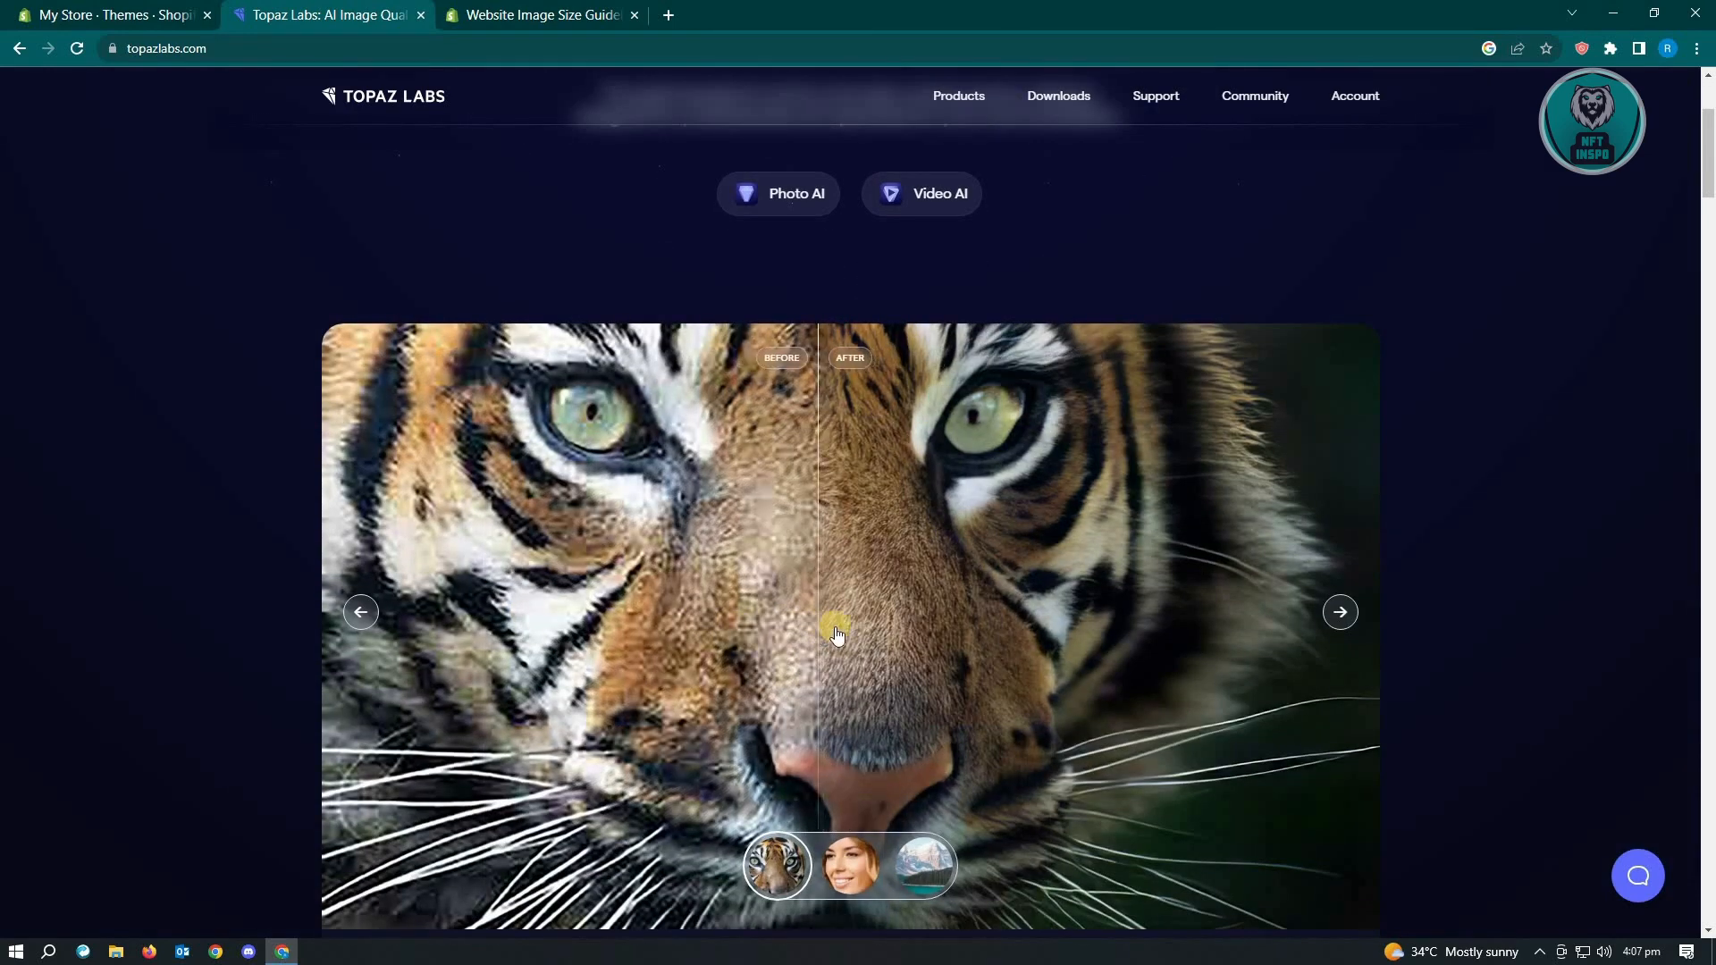
left_click_drag(838, 635, 1213, 739)
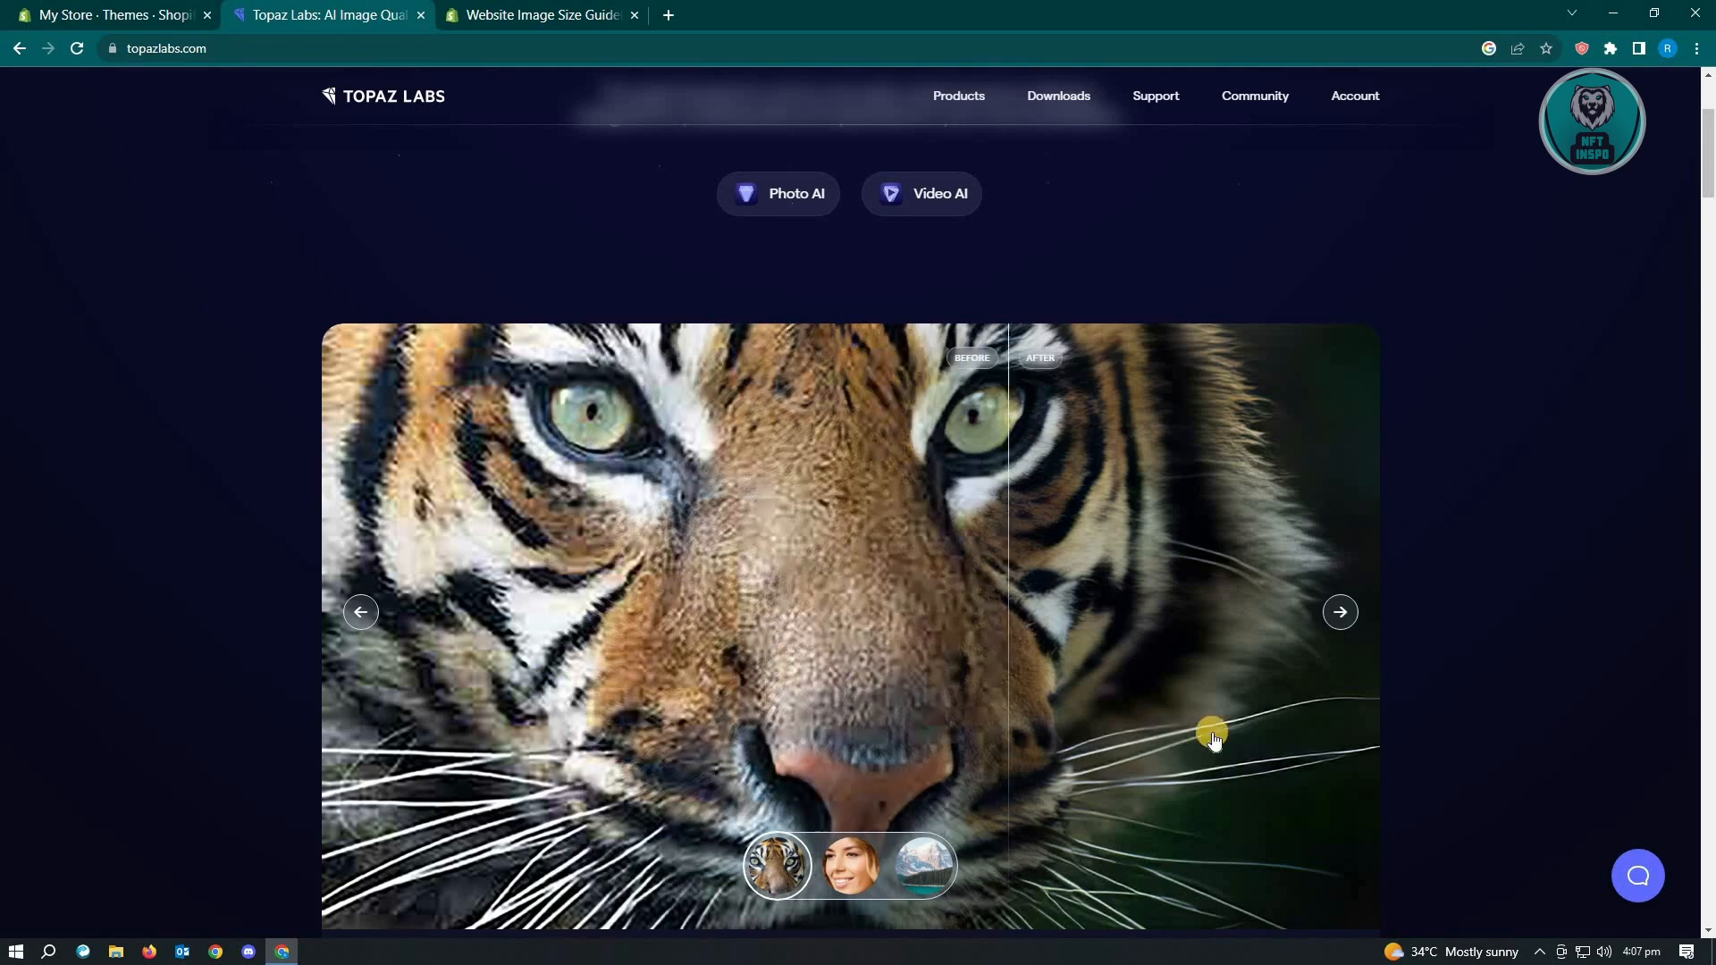
left_click_drag(1212, 735, 1147, 708)
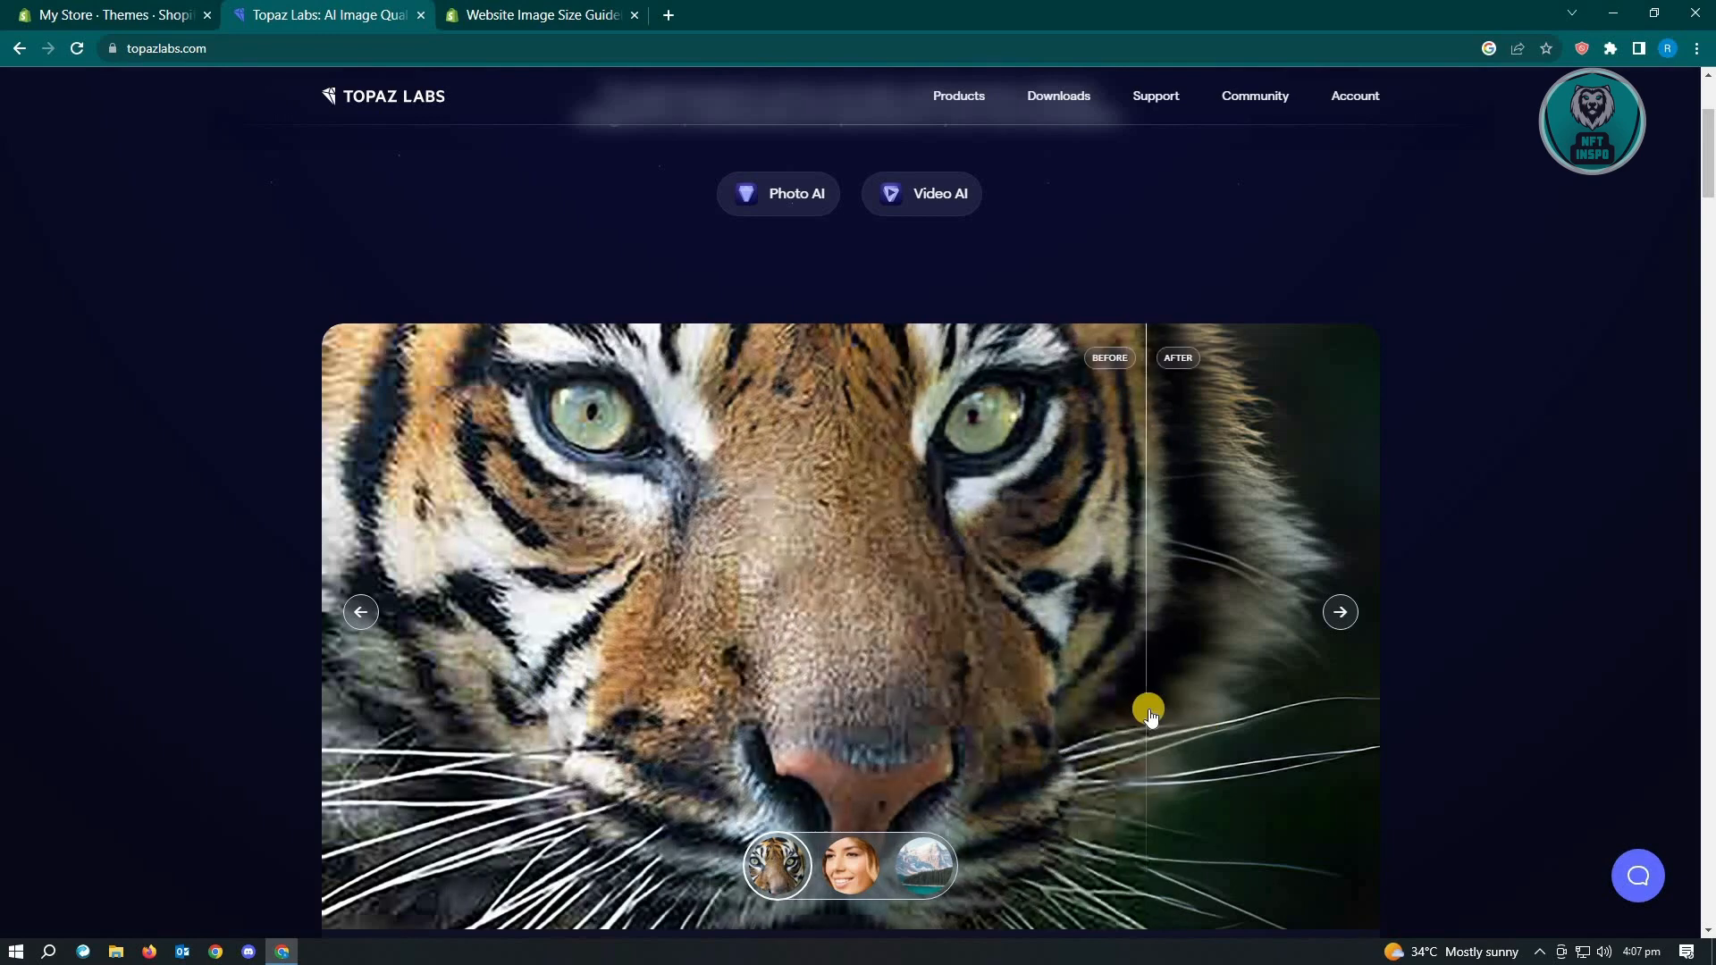
left_click(109, 15)
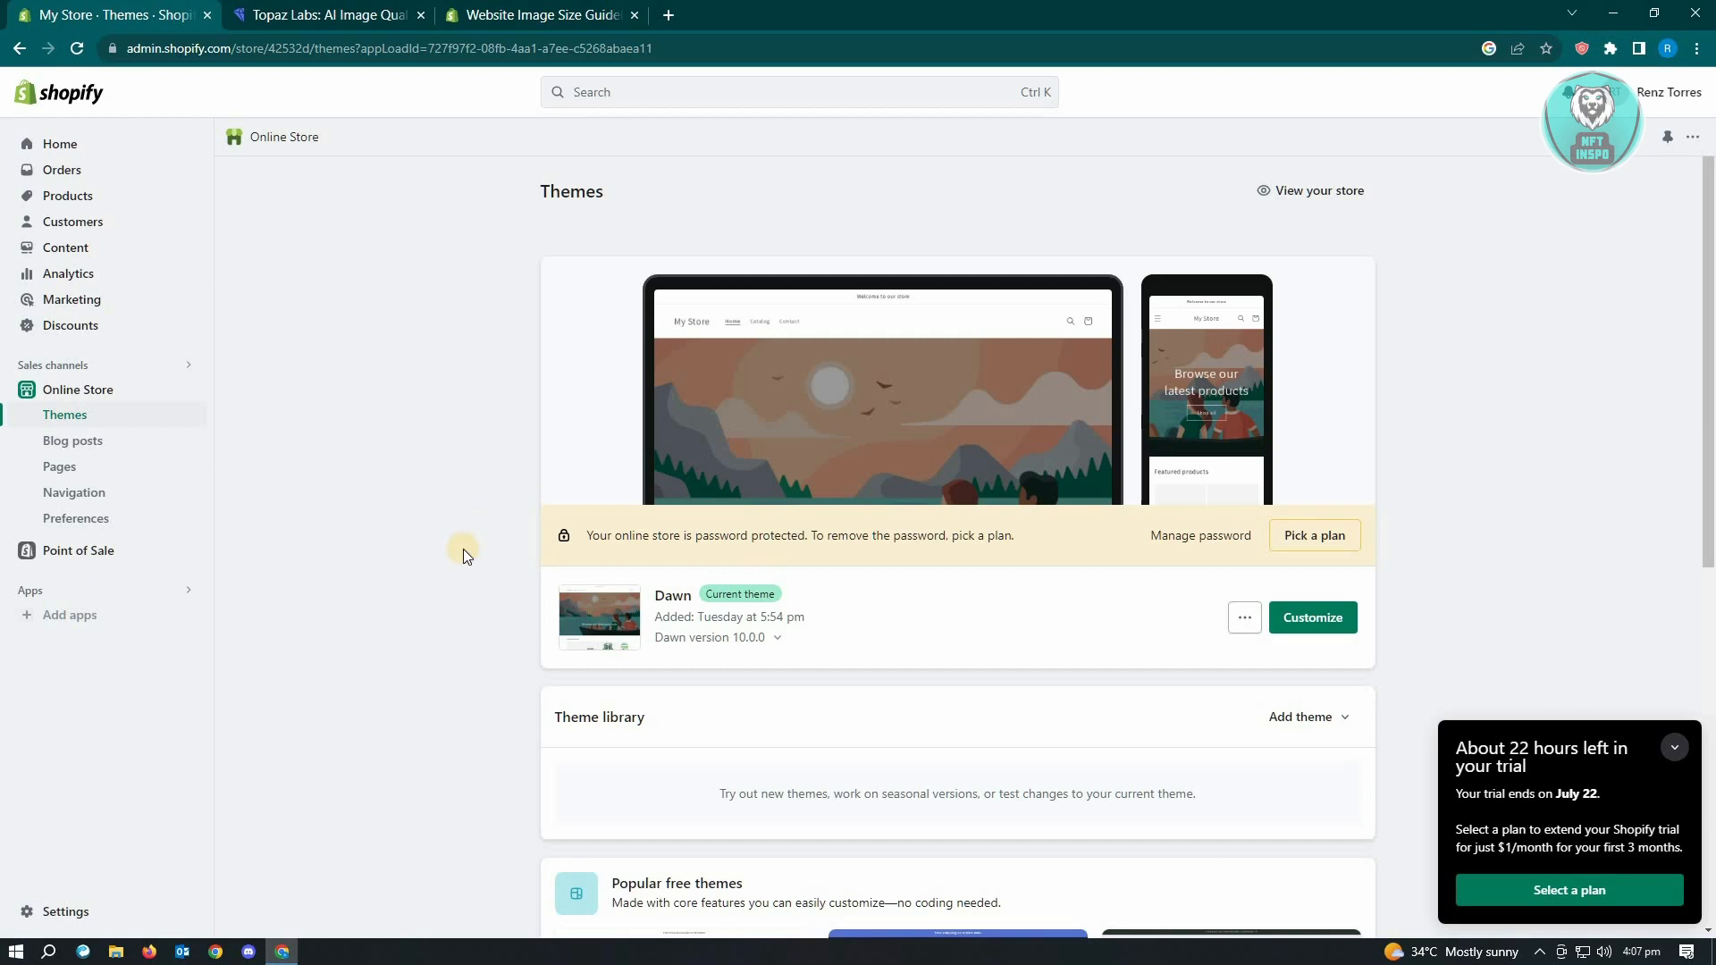